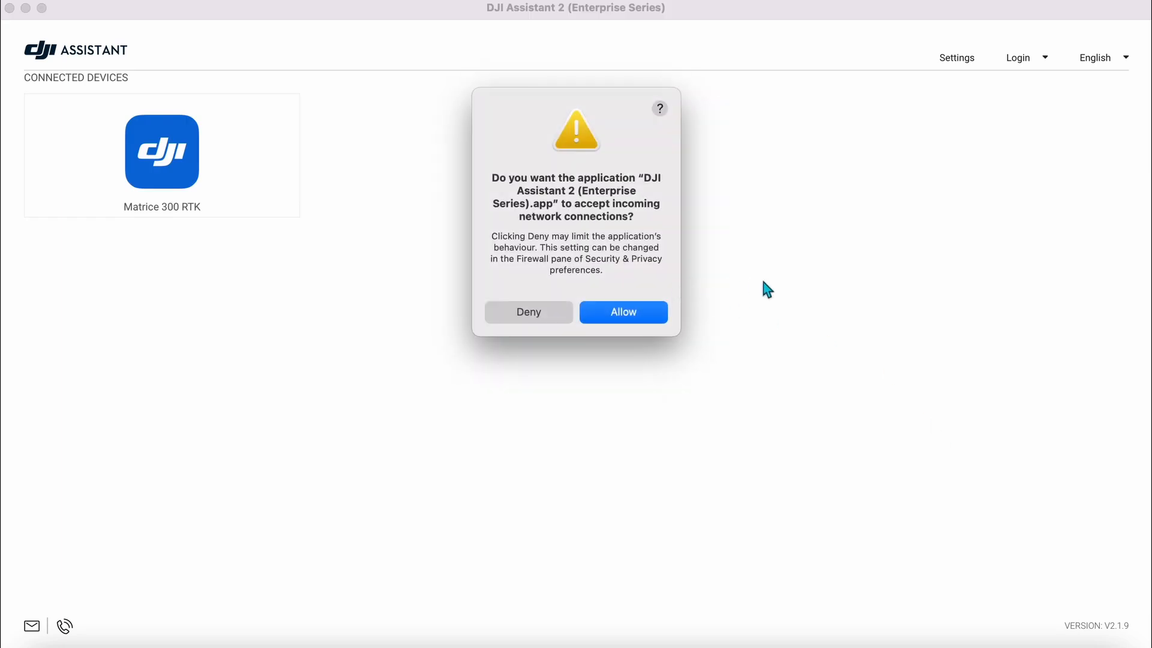
# Step: Allow incoming network connections and select the connected Matrice 300 RTK
pyautogui.click(624, 312)
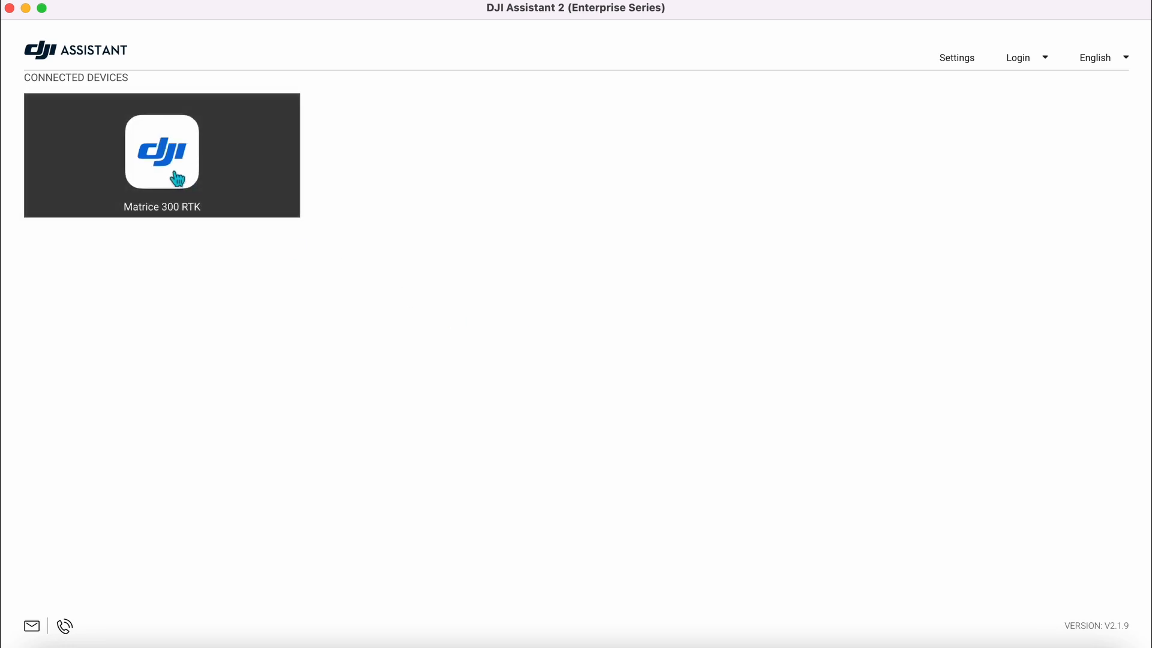
pyautogui.click(162, 152)
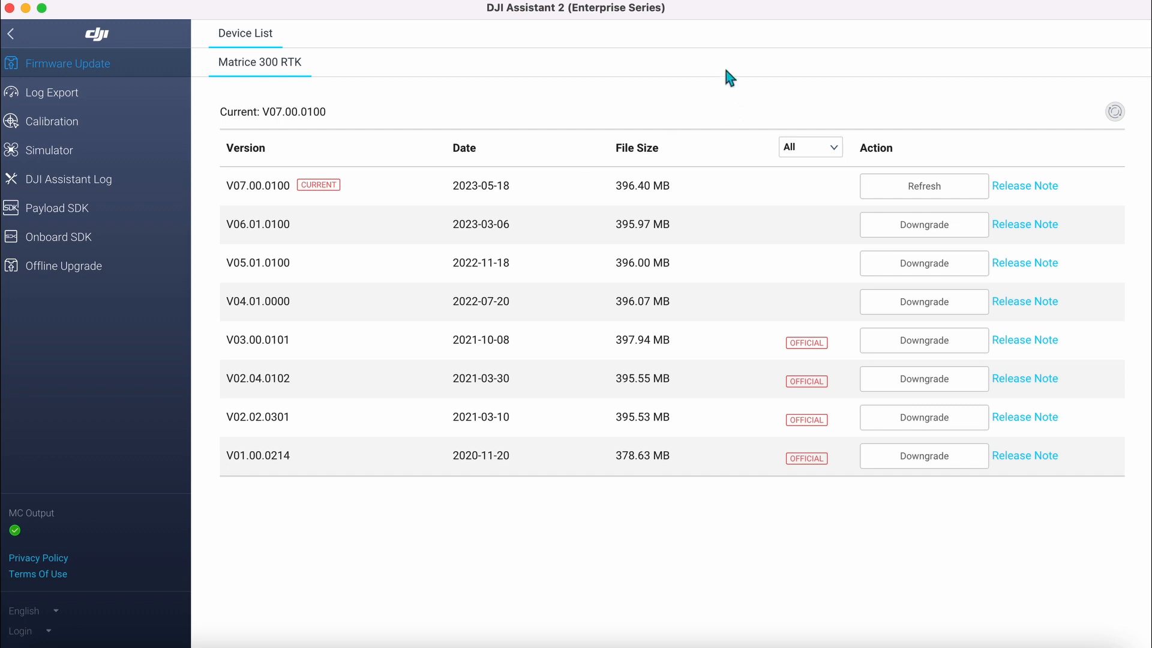
pyautogui.moveTo(83, 67)
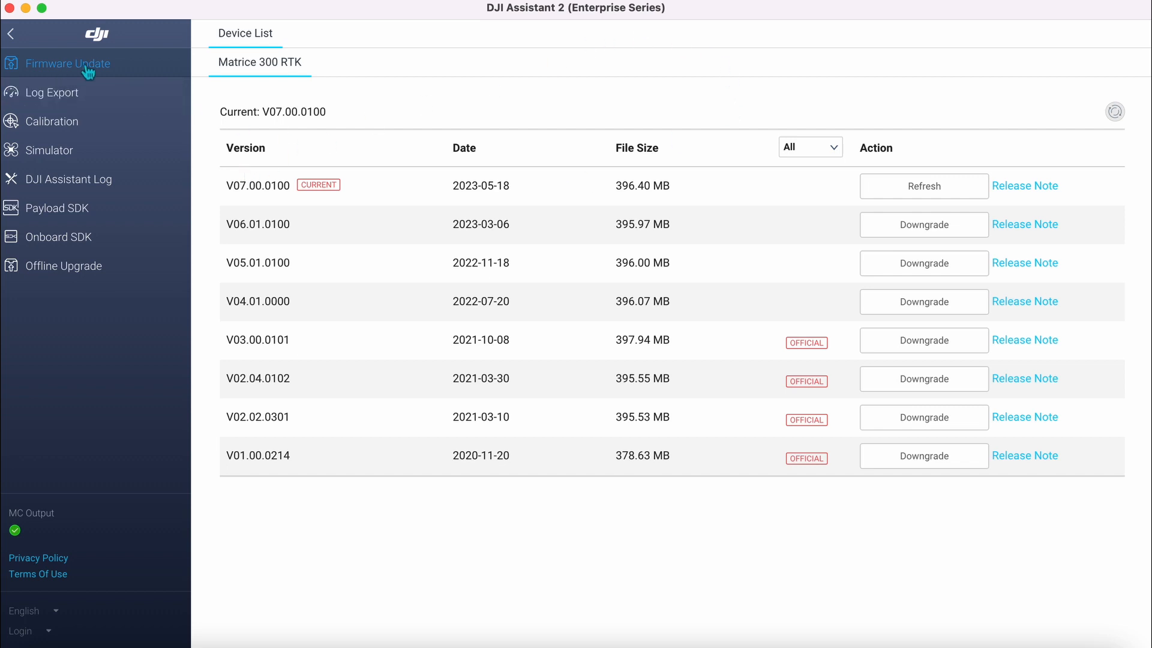
pyautogui.moveTo(291, 239)
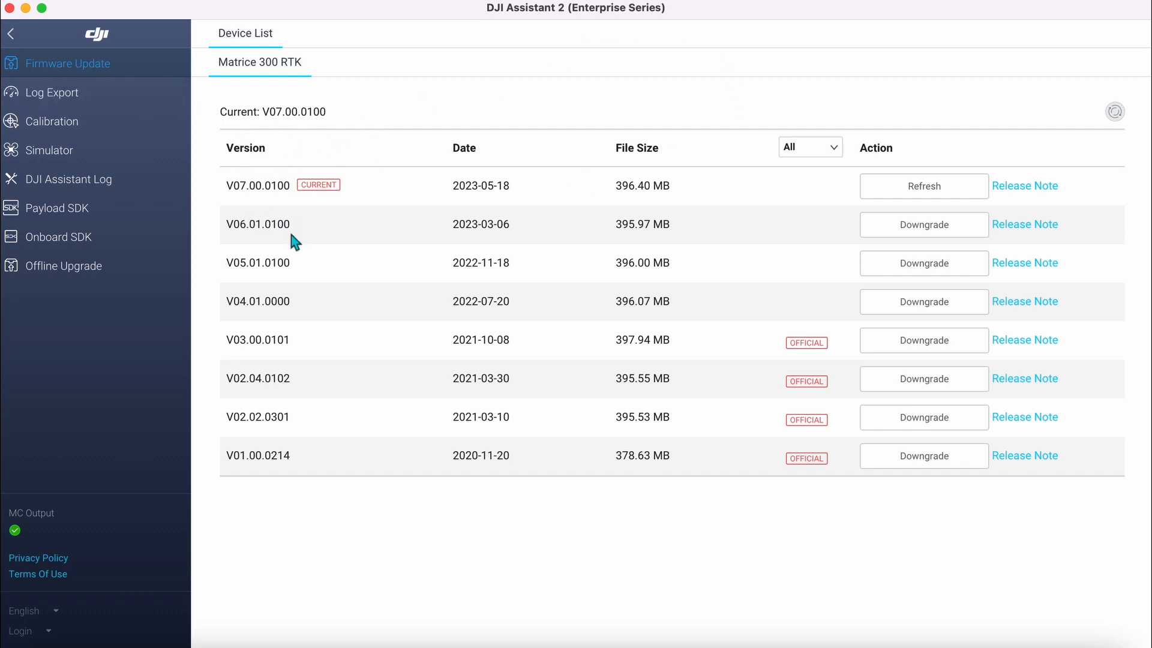
pyautogui.moveTo(921, 328)
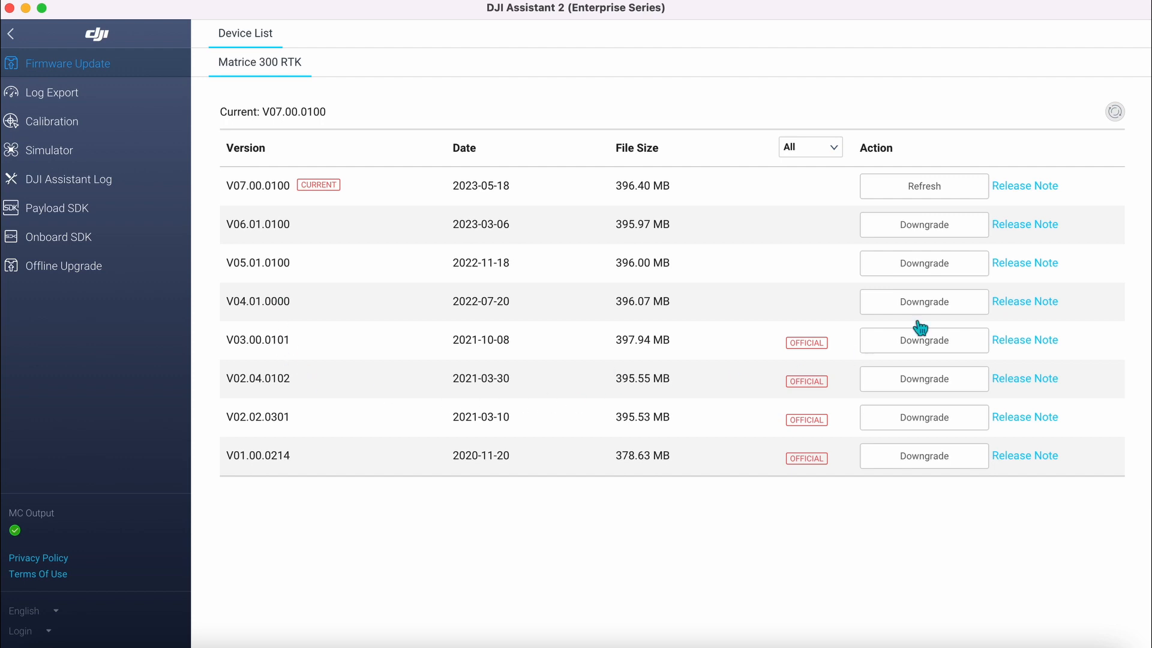
pyautogui.moveTo(739, 137)
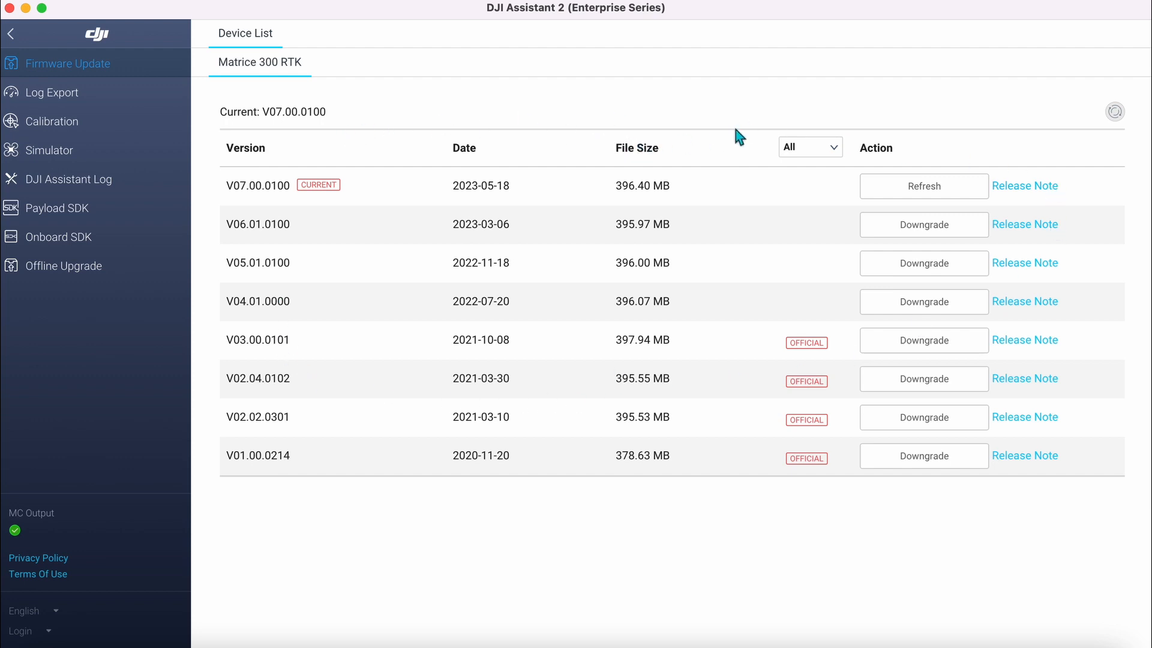
pyautogui.moveTo(904, 247)
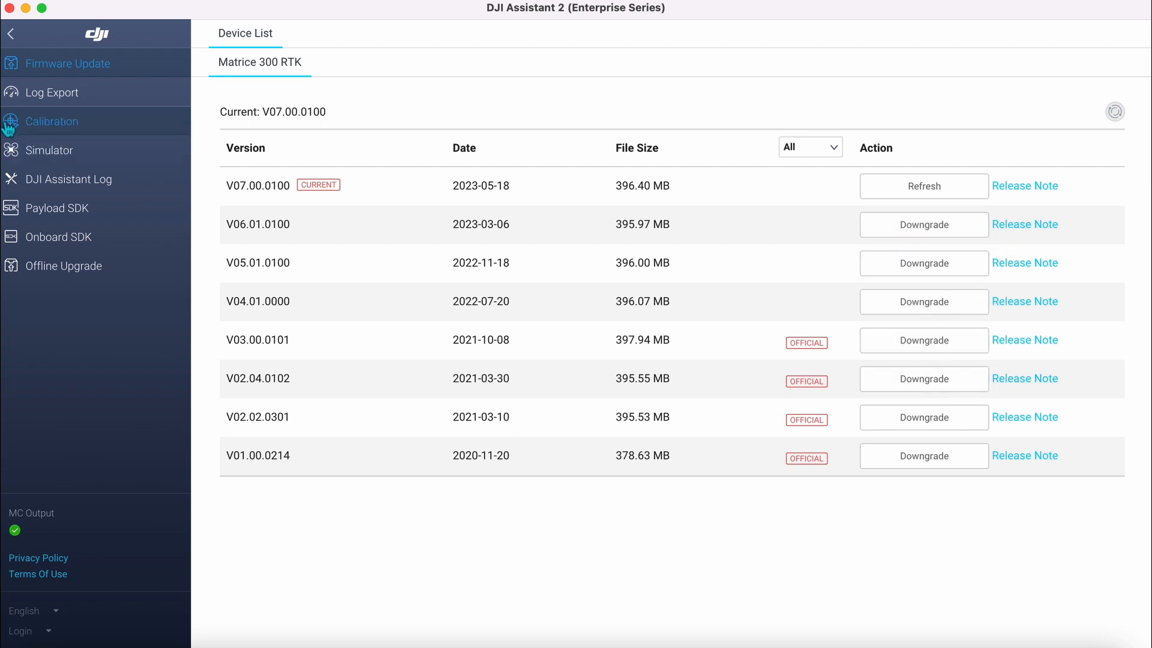
pyautogui.moveTo(88, 141)
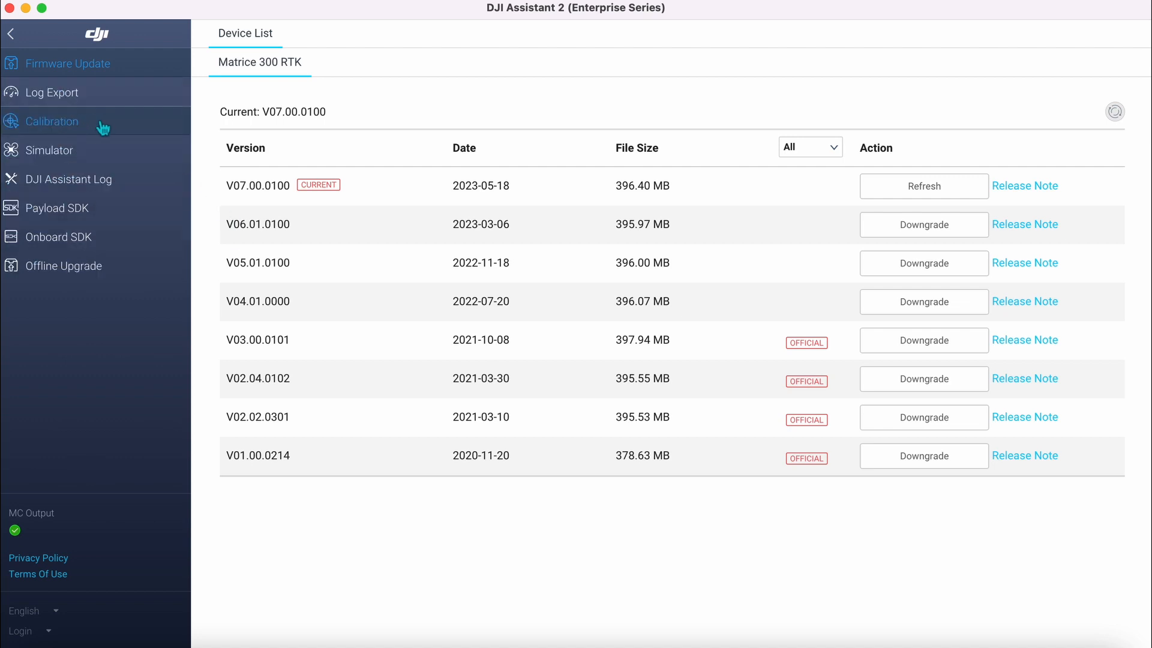
# Step: Switch from the Firmware Update list to the Calibration page
pyautogui.click(53, 121)
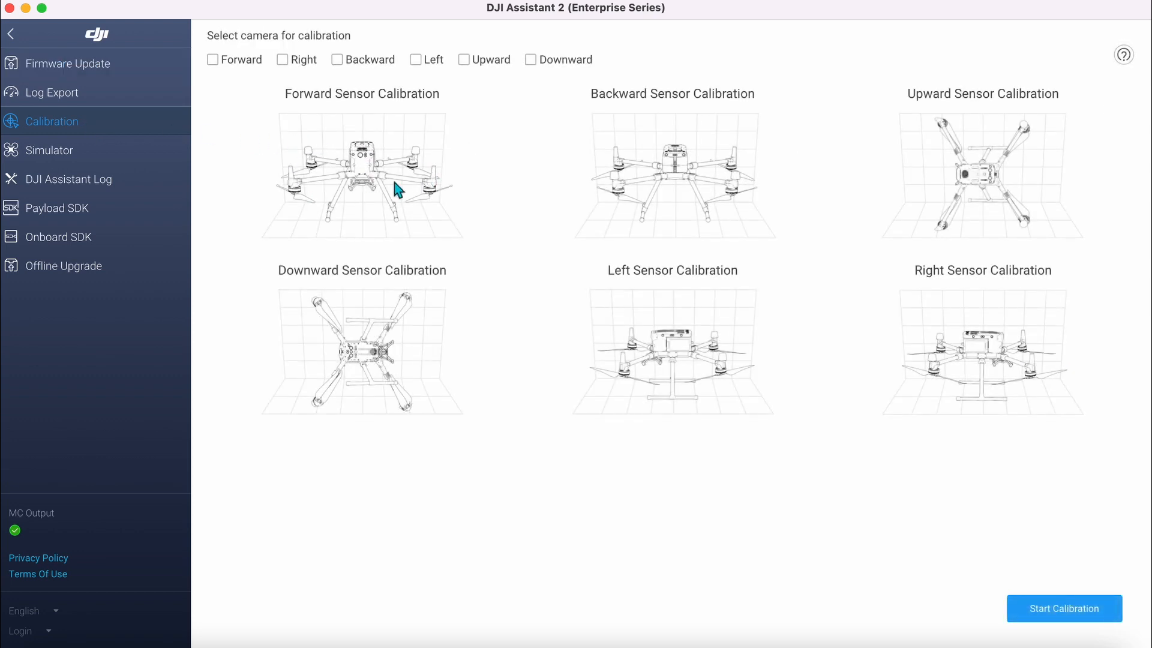
pyautogui.moveTo(688, 171)
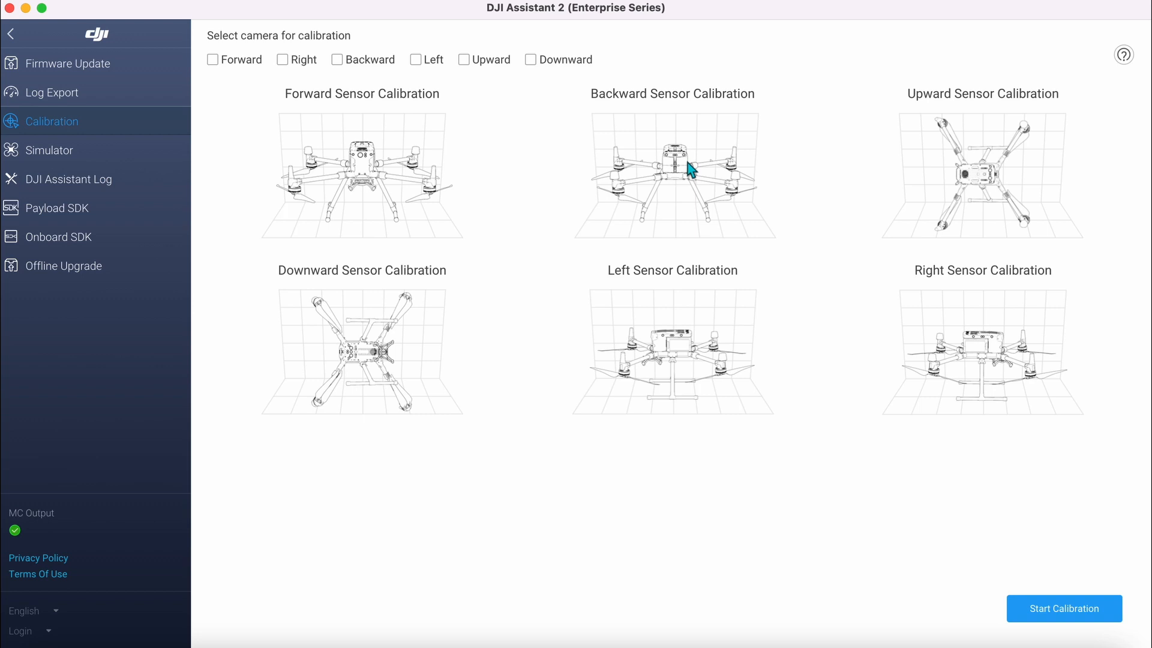
pyautogui.moveTo(358, 333)
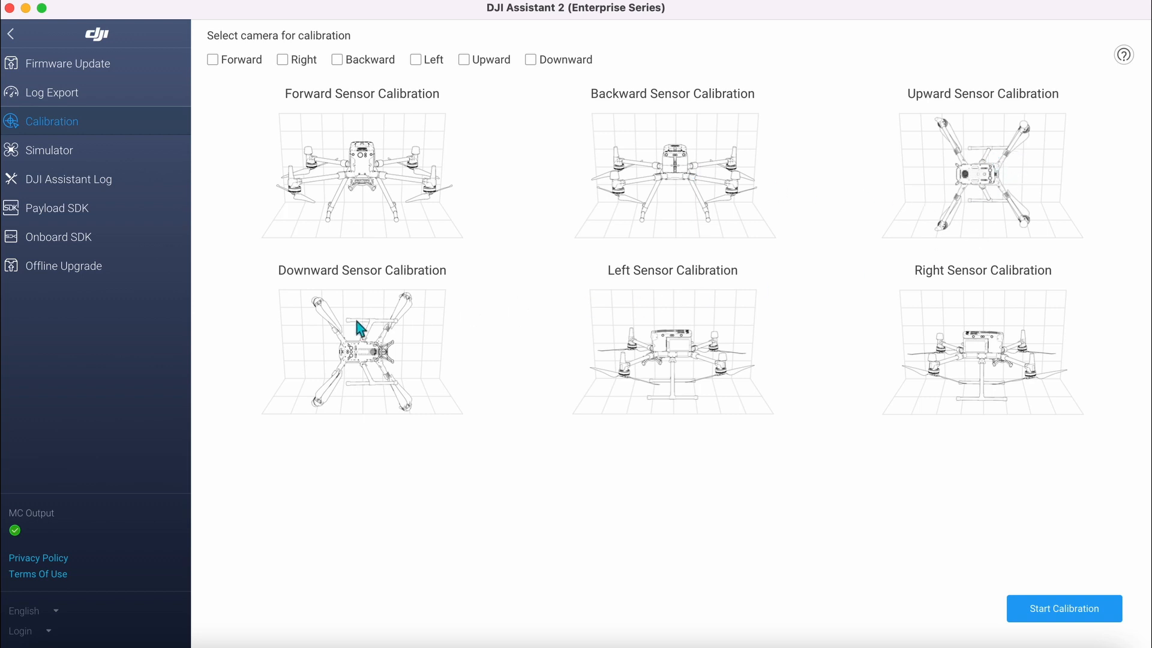
pyautogui.moveTo(703, 350)
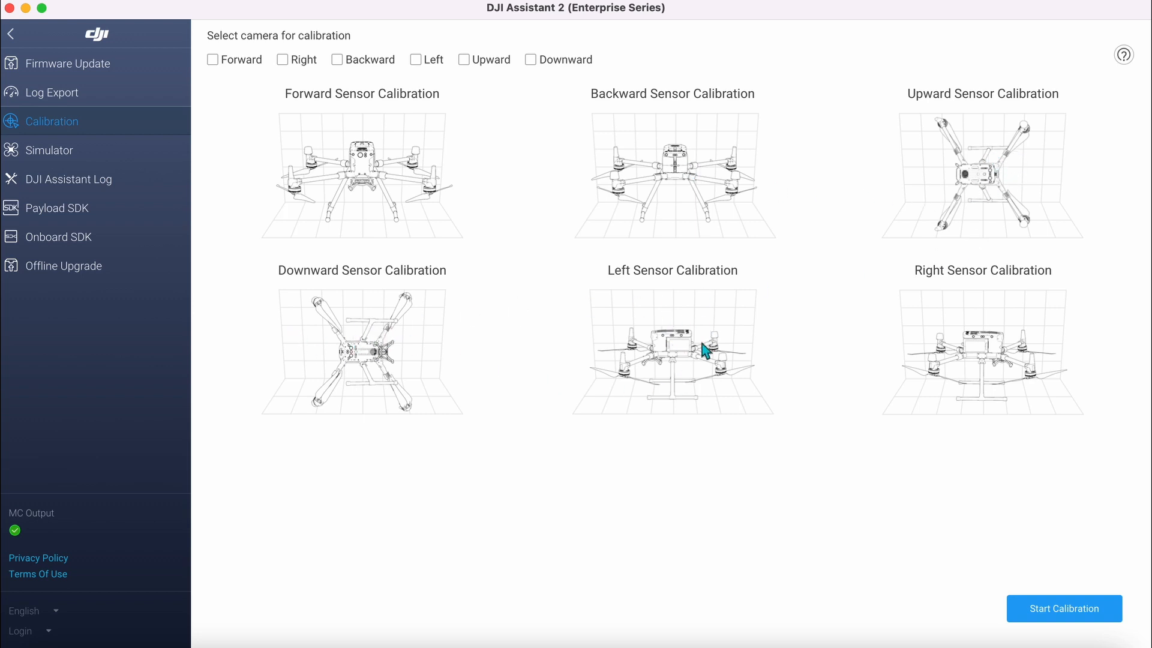
pyautogui.moveTo(962, 307)
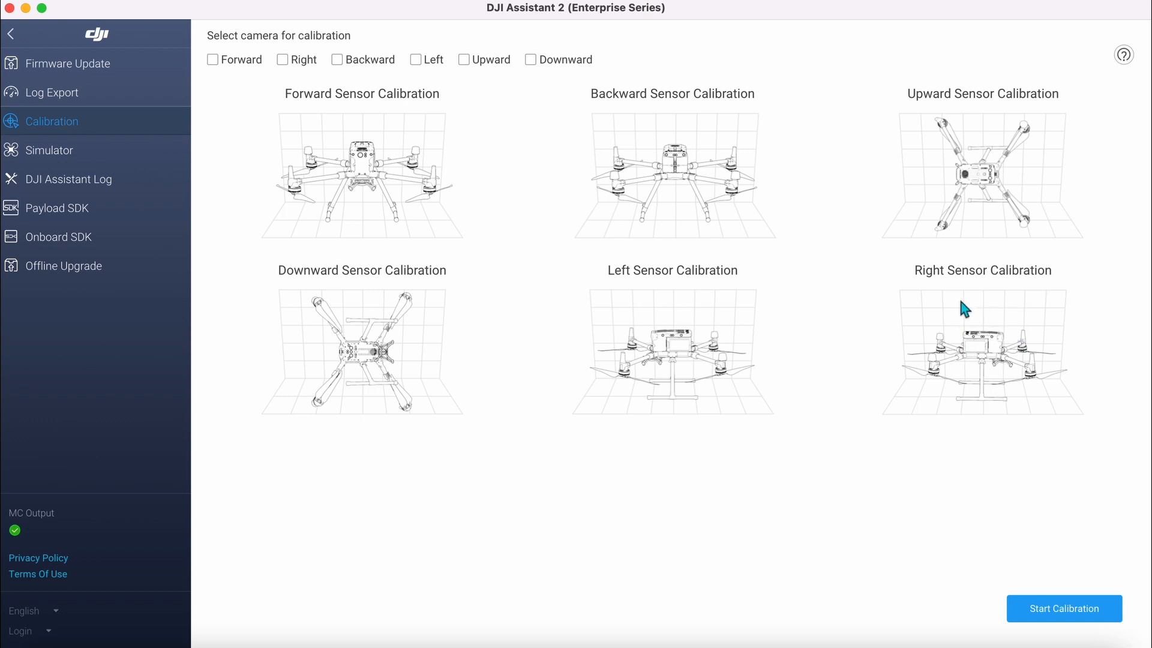
pyautogui.moveTo(418, 341)
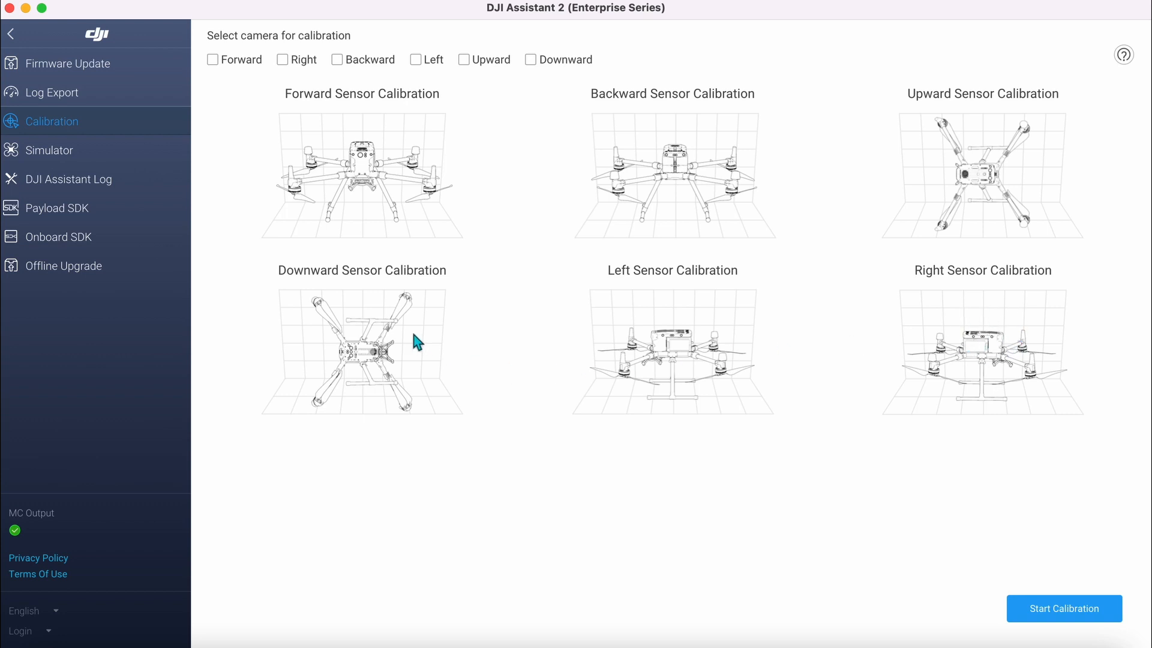
pyautogui.moveTo(344, 384)
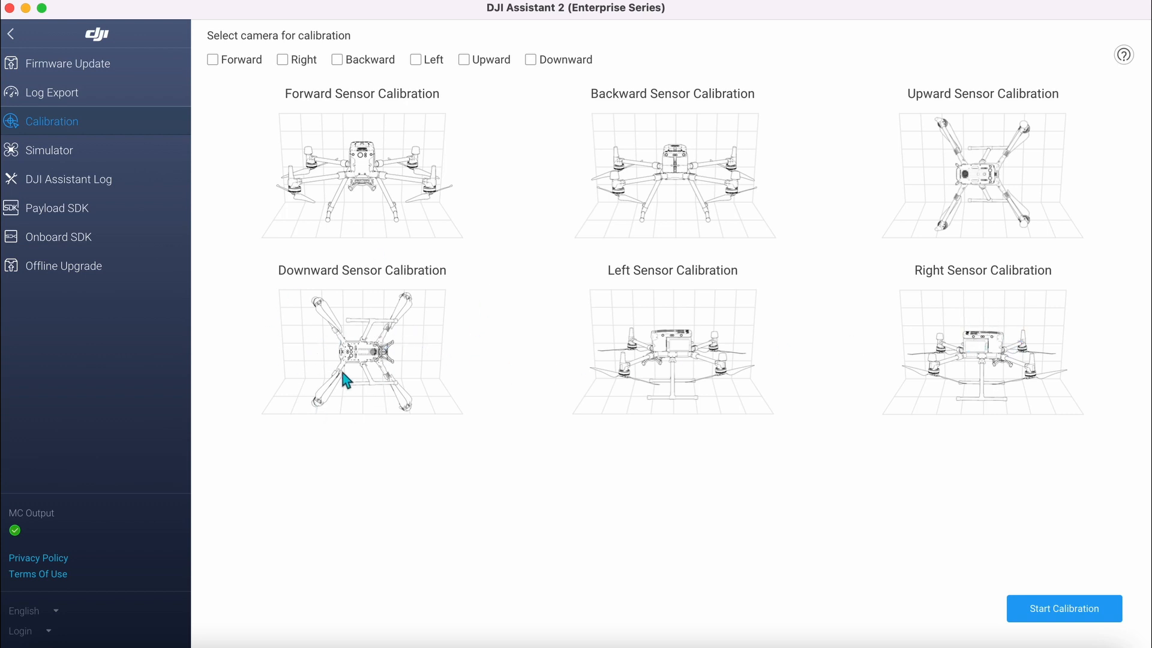
pyautogui.moveTo(338, 62)
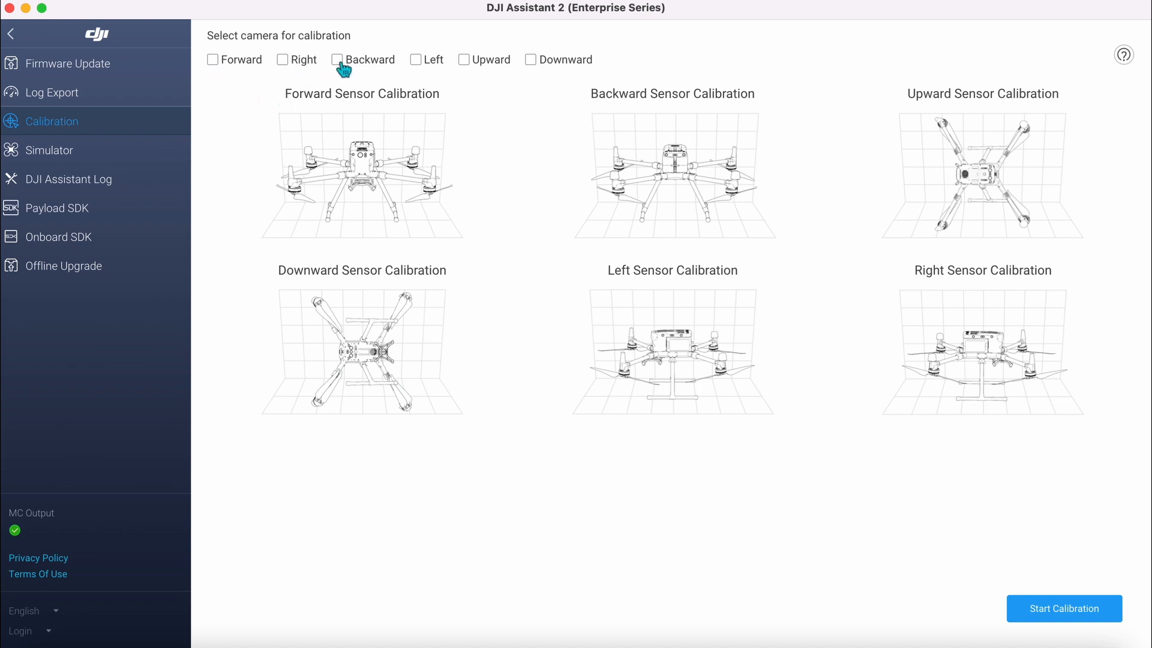
pyautogui.moveTo(537, 70)
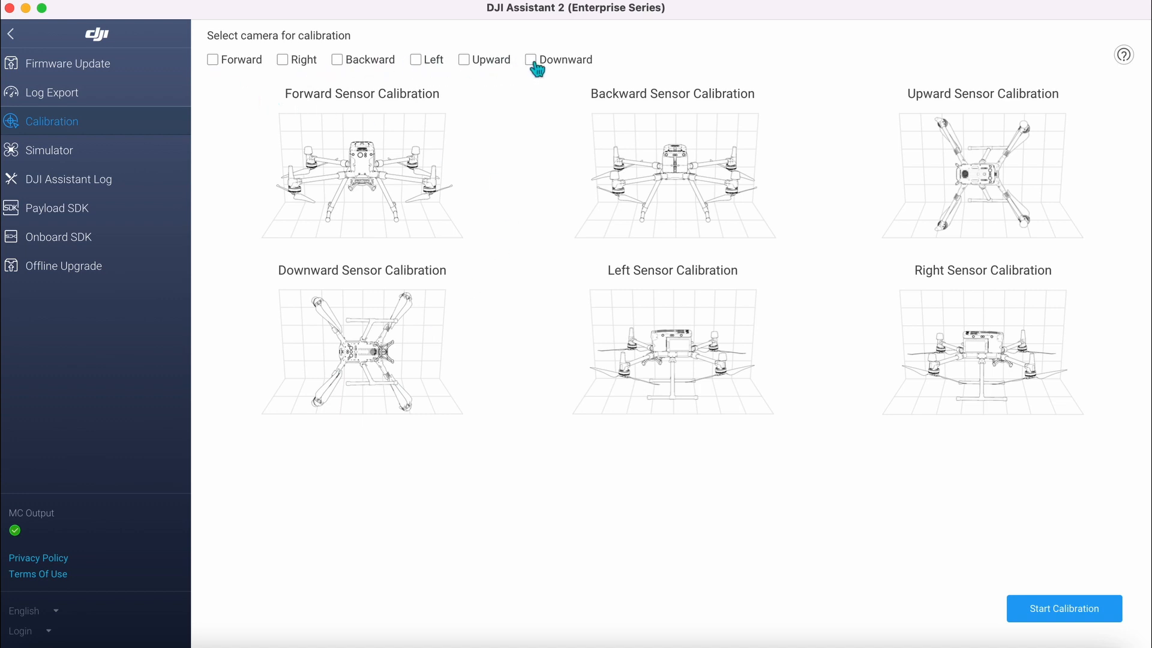
# Step: Select the Downward sensor and start its calibration at step 1/3
pyautogui.click(533, 60)
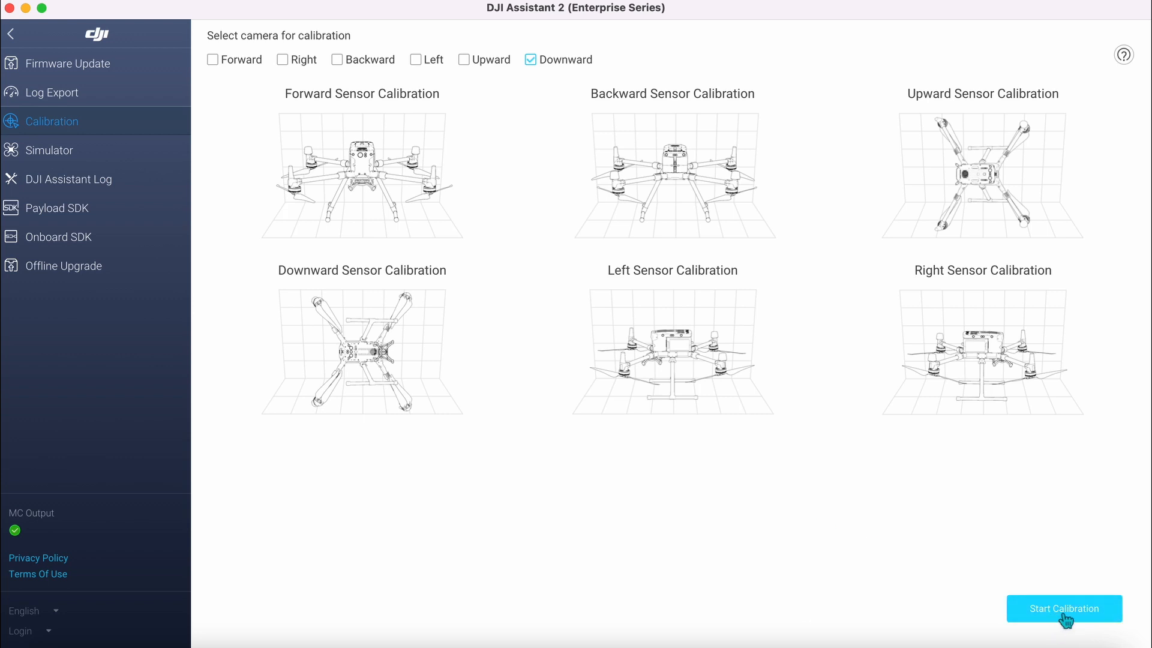
pyautogui.click(1063, 608)
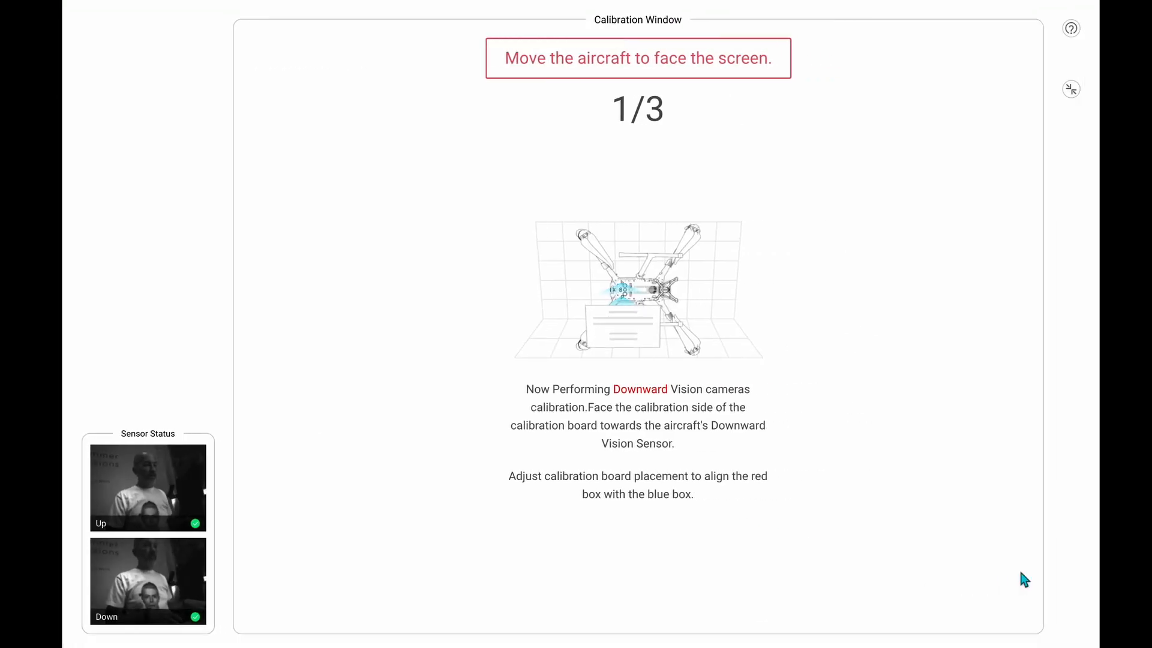